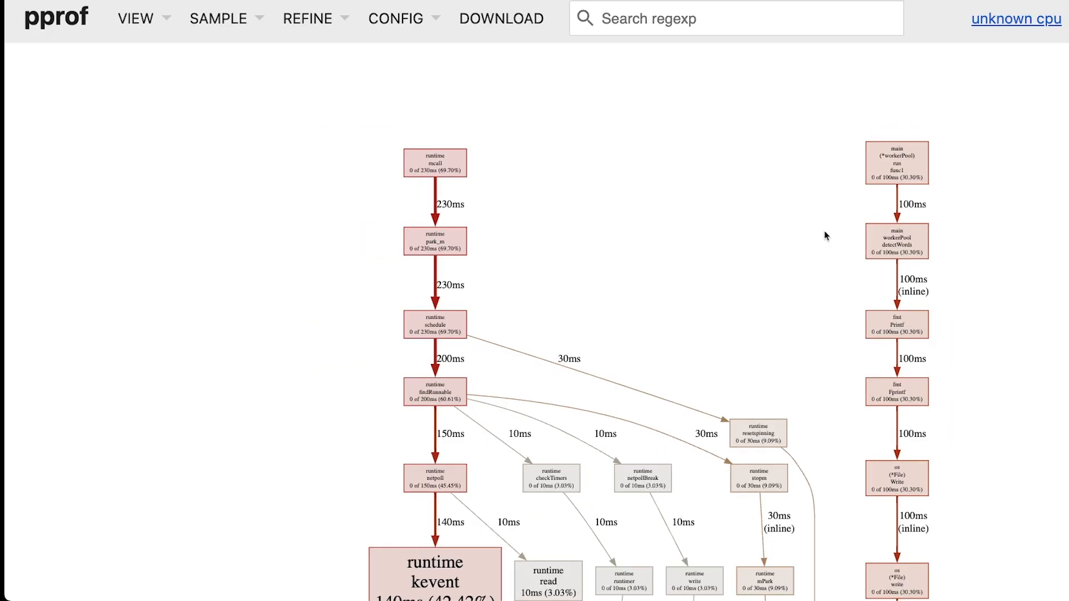
Scroll down through the call graph of the CPU profile
scroll(down, 3)
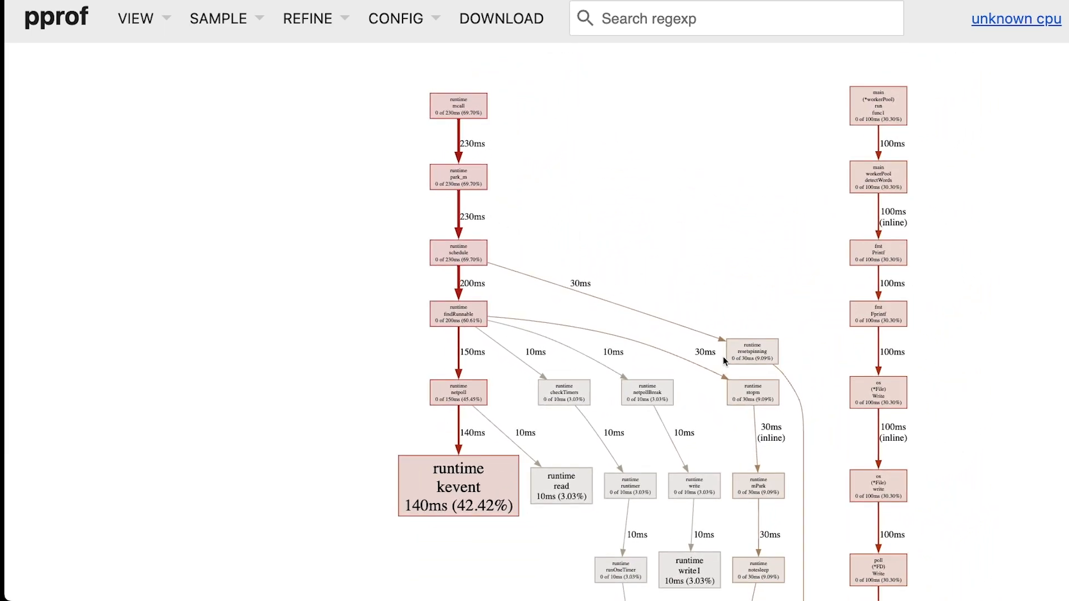
mouse_move(736, 340)
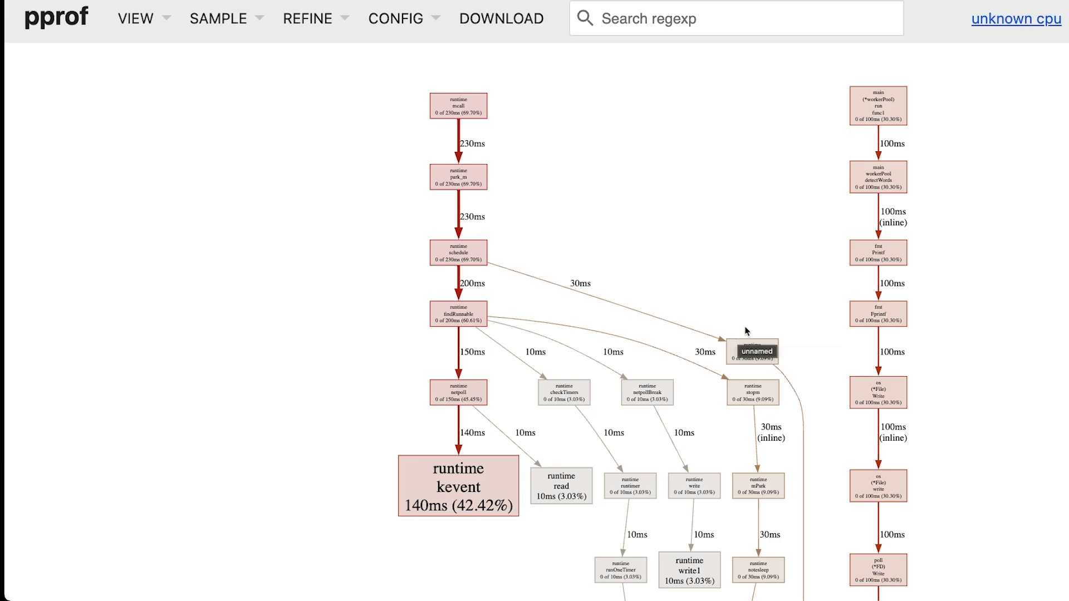
scroll(down, 3)
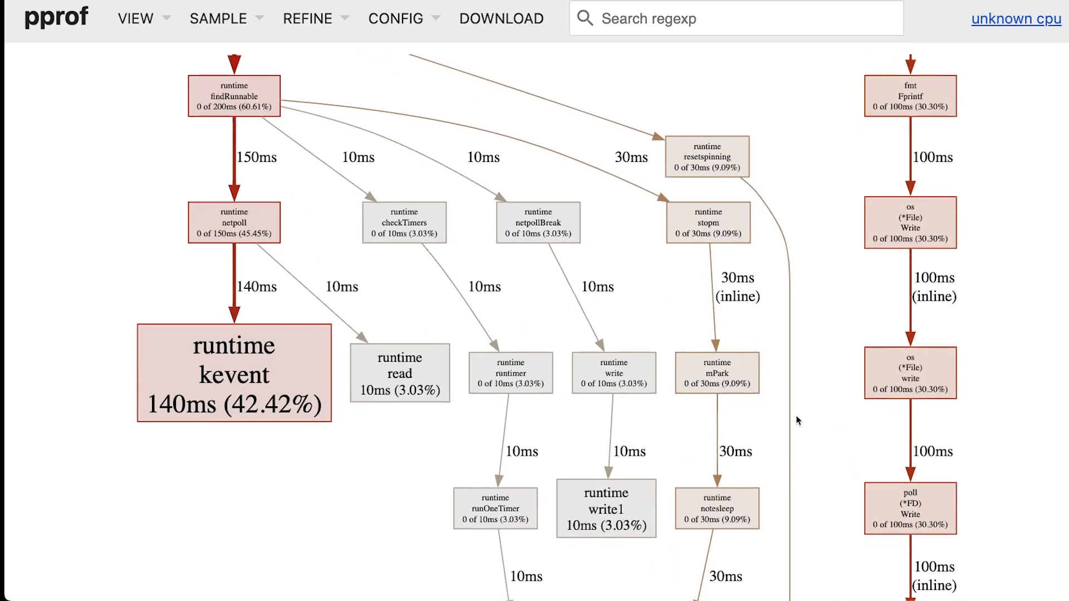
scroll(down, 3)
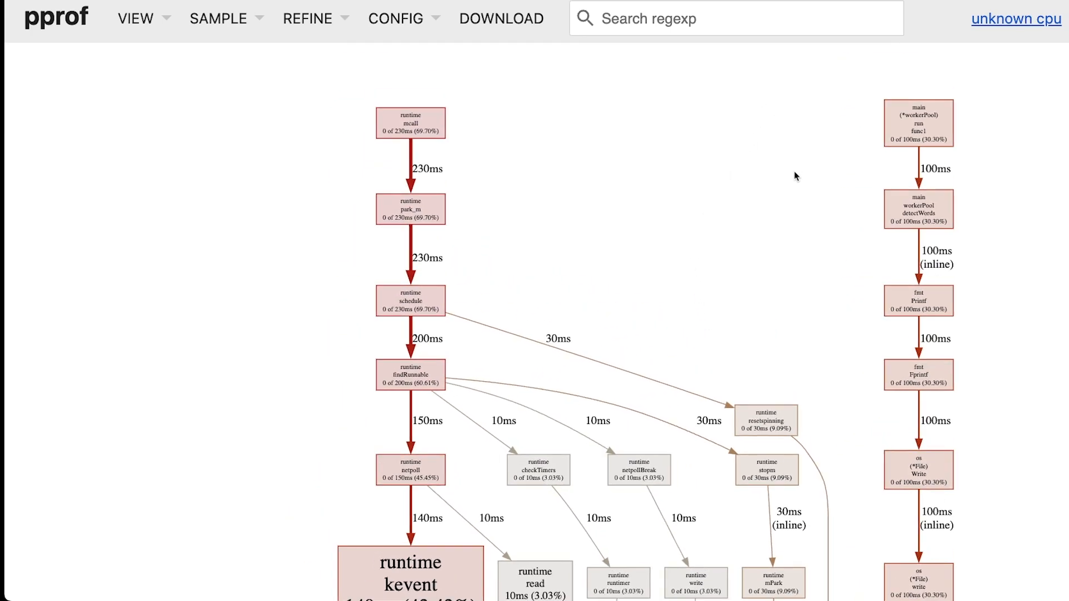
scroll(down, 3)
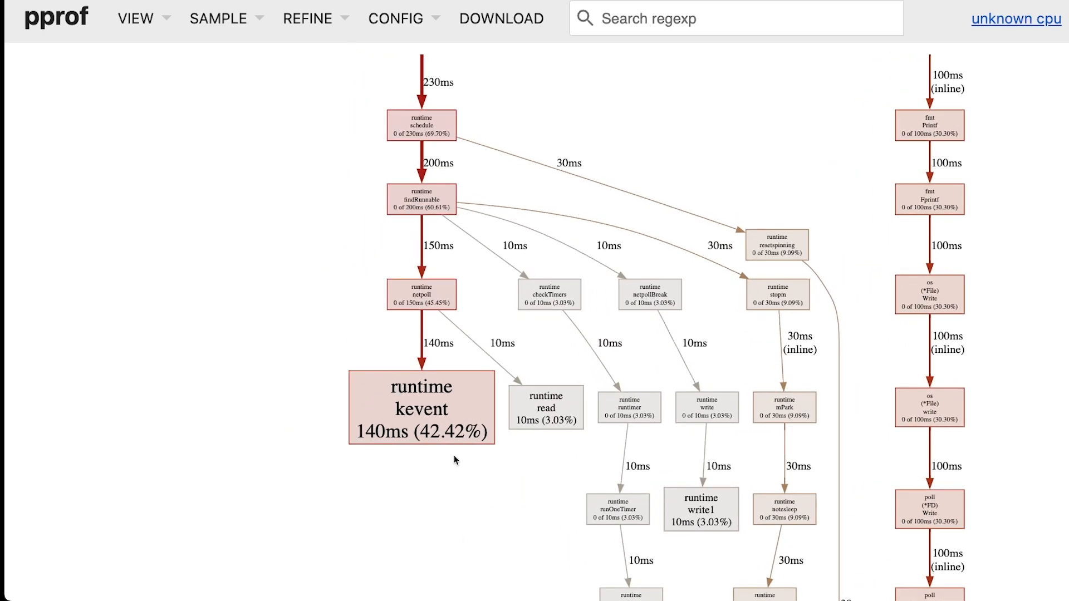
mouse_move(426, 419)
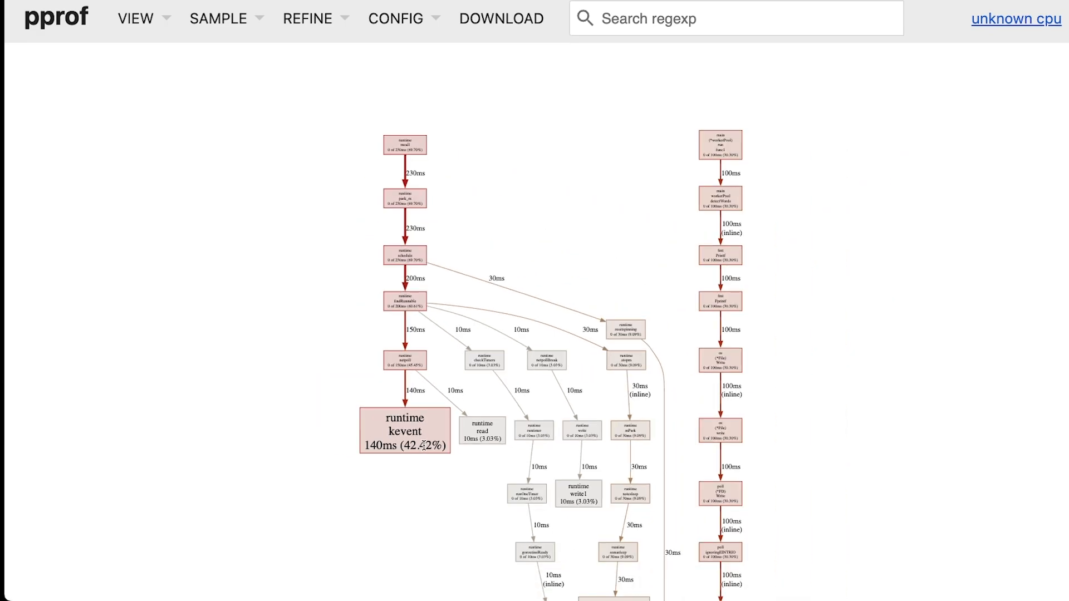
scroll(down, 3)
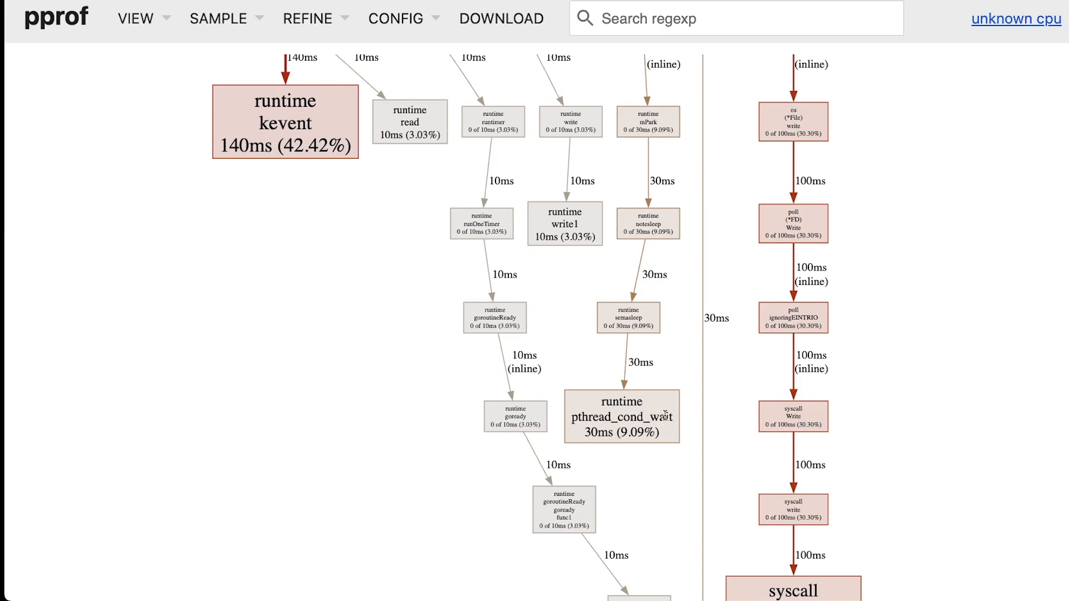
mouse_move(585, 411)
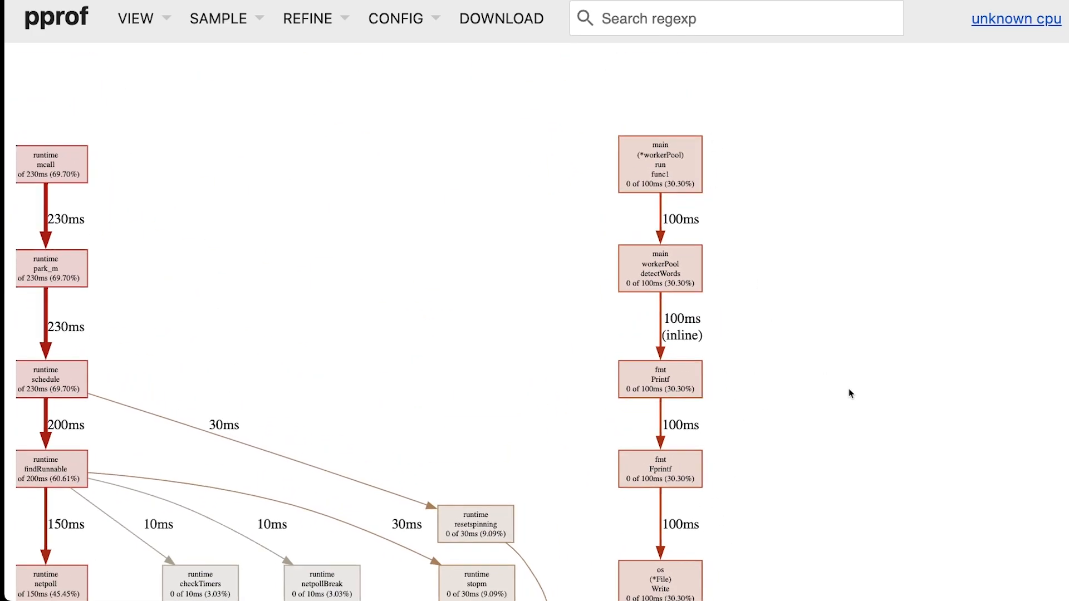
scroll(down, 3)
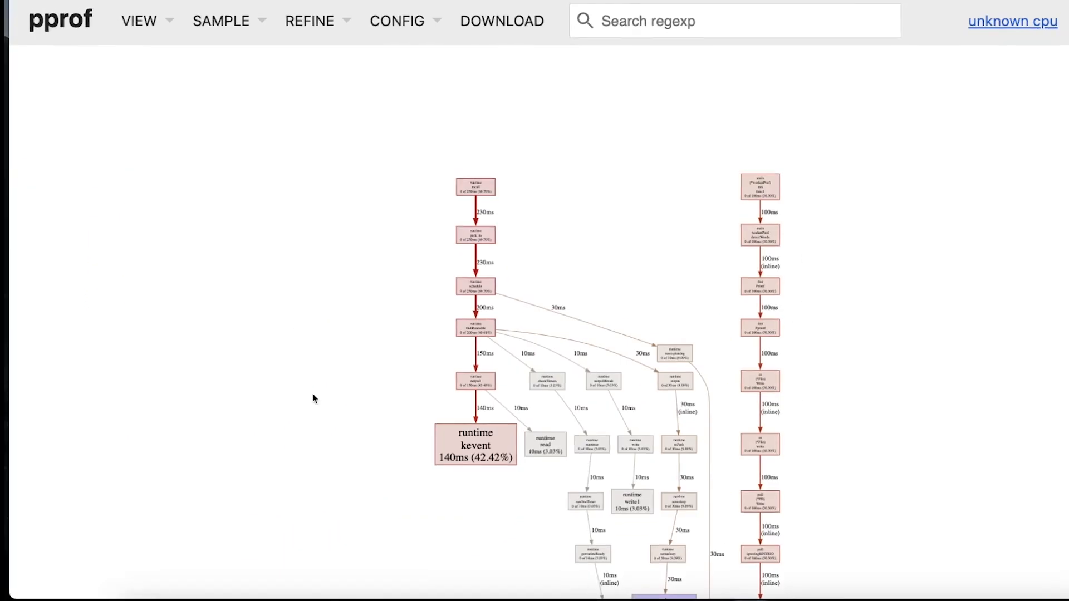
Switch the view to Flame Graph and zoom it out to the root bar
click(138, 19)
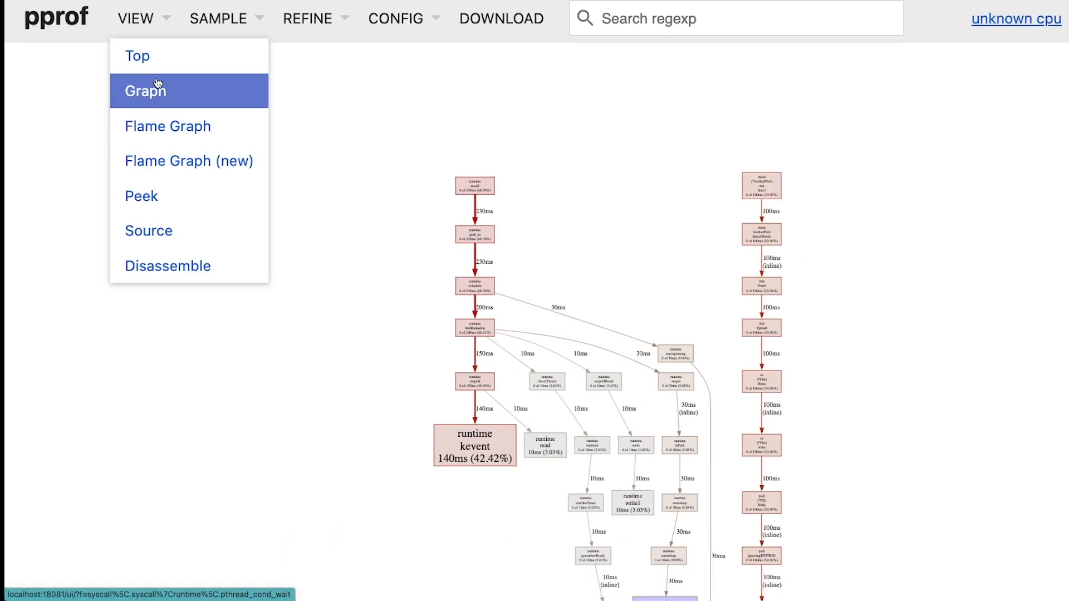
mouse_move(167, 126)
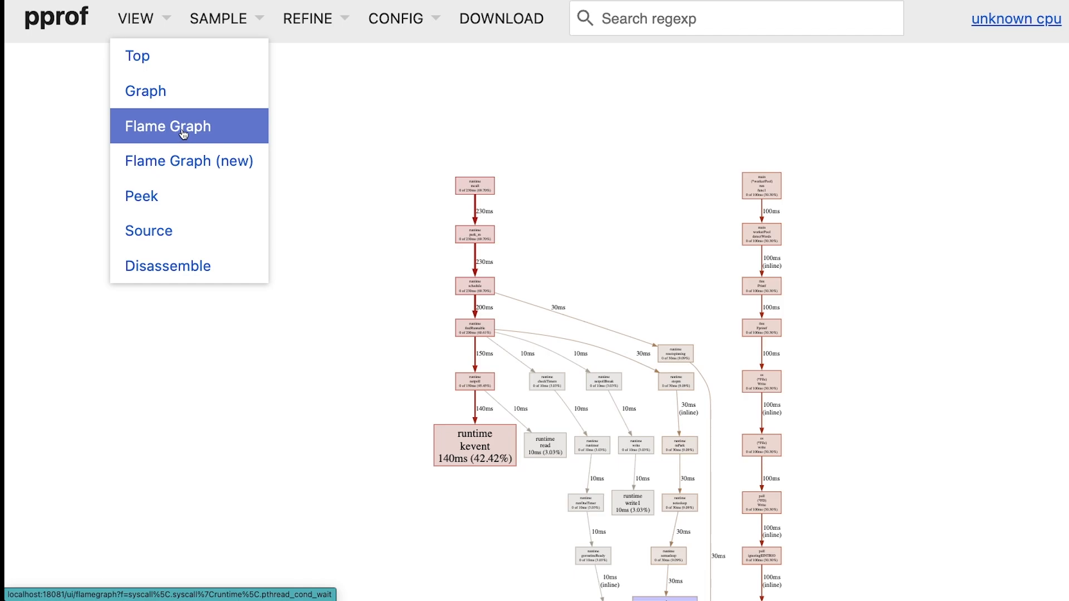
click(168, 126)
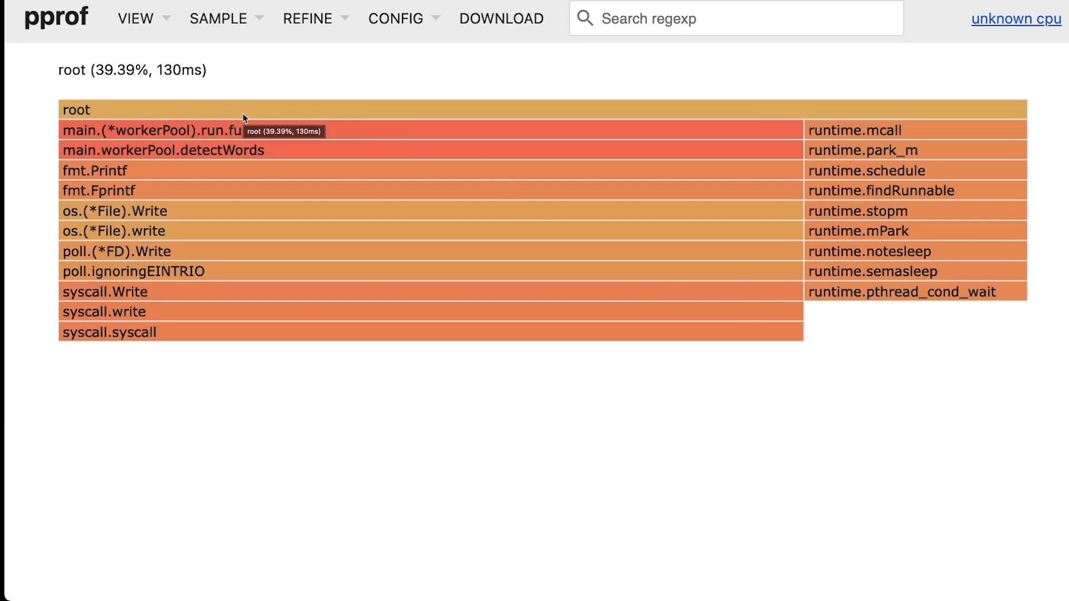
mouse_move(799, 352)
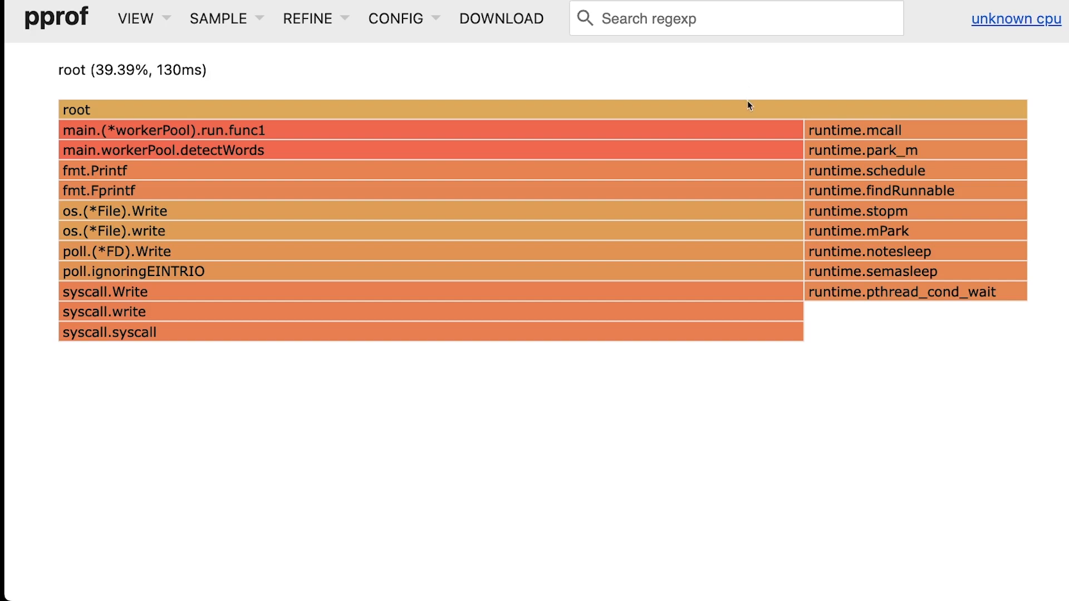
click(99, 190)
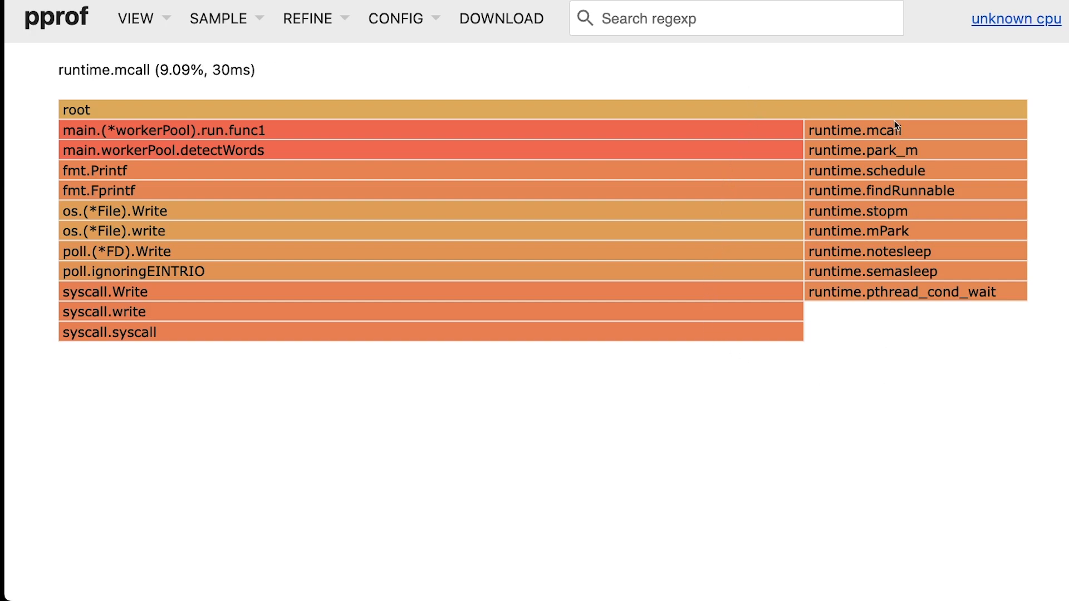
mouse_move(892, 308)
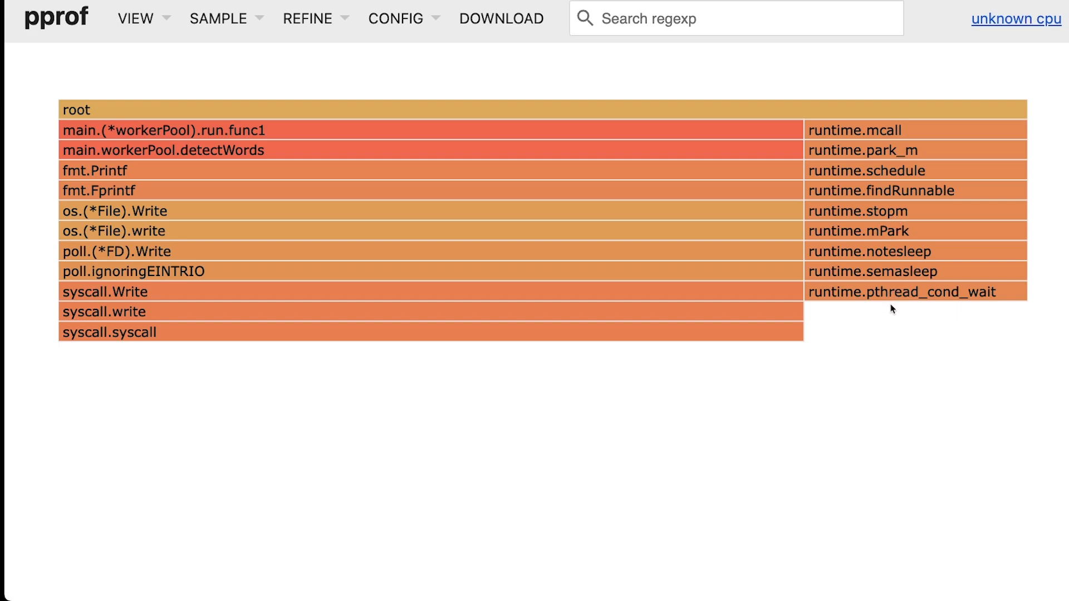
mouse_move(839, 250)
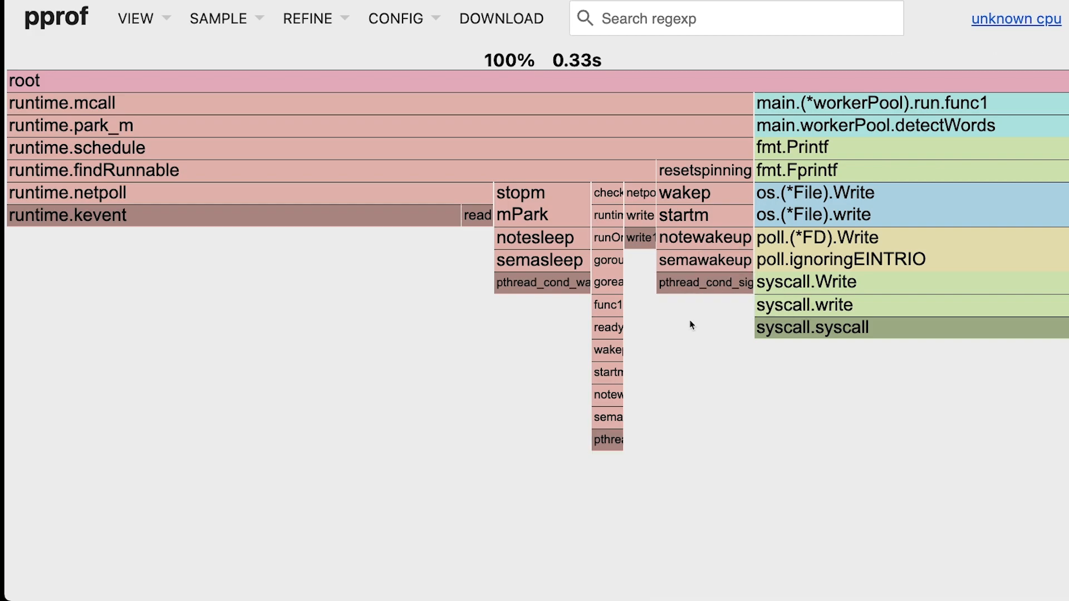
mouse_move(606, 439)
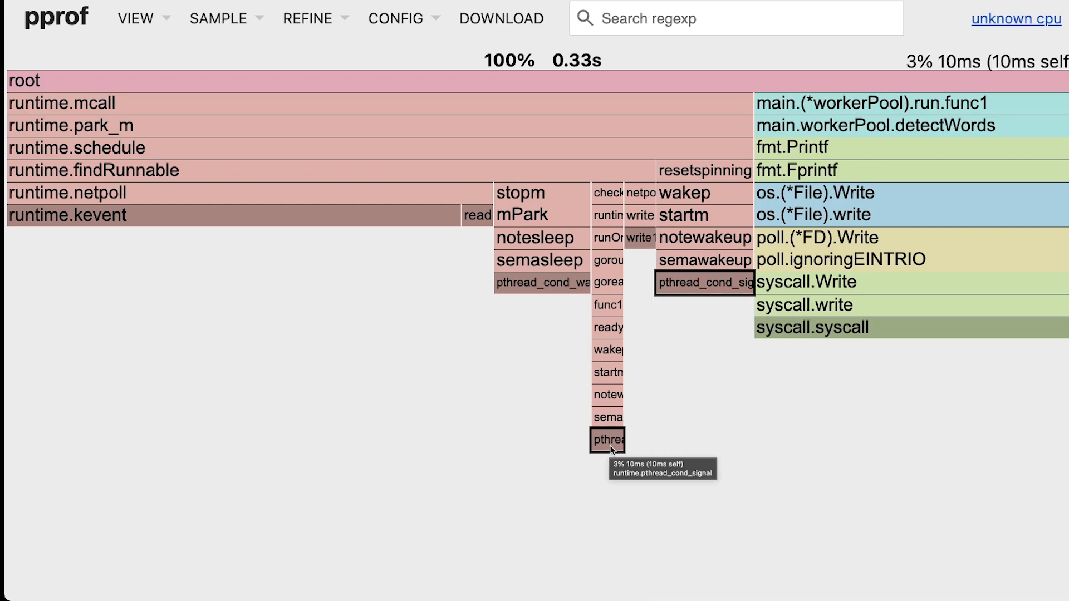
mouse_move(703, 282)
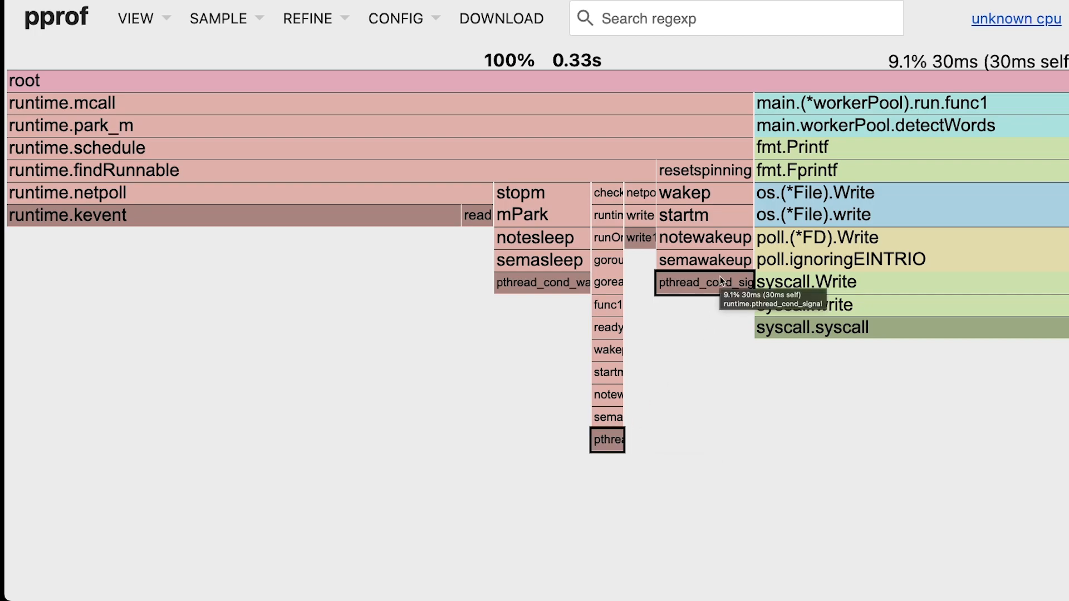
mouse_move(944, 305)
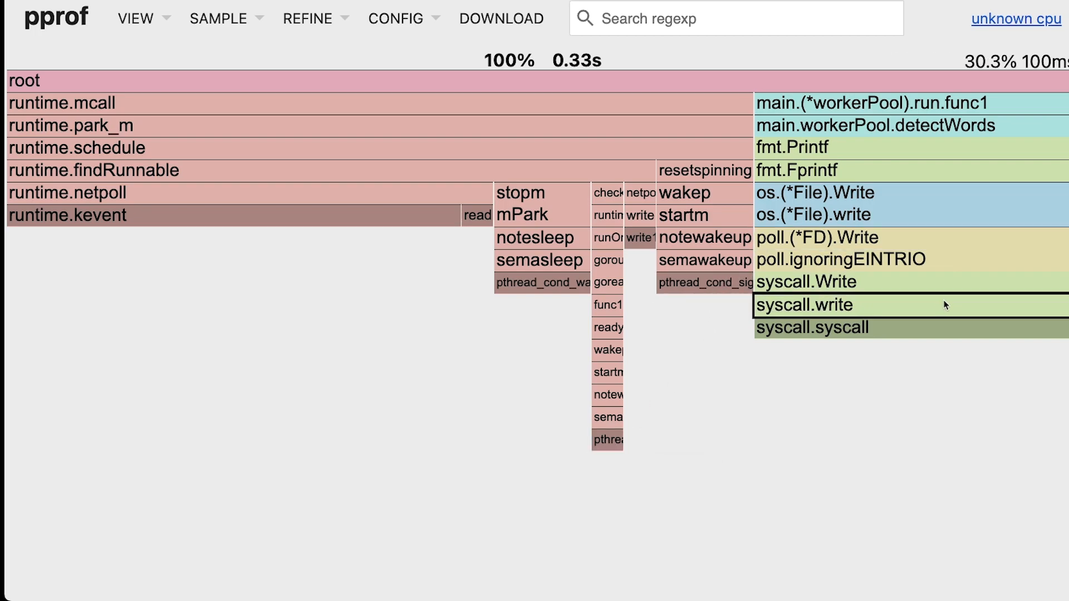
mouse_move(843, 238)
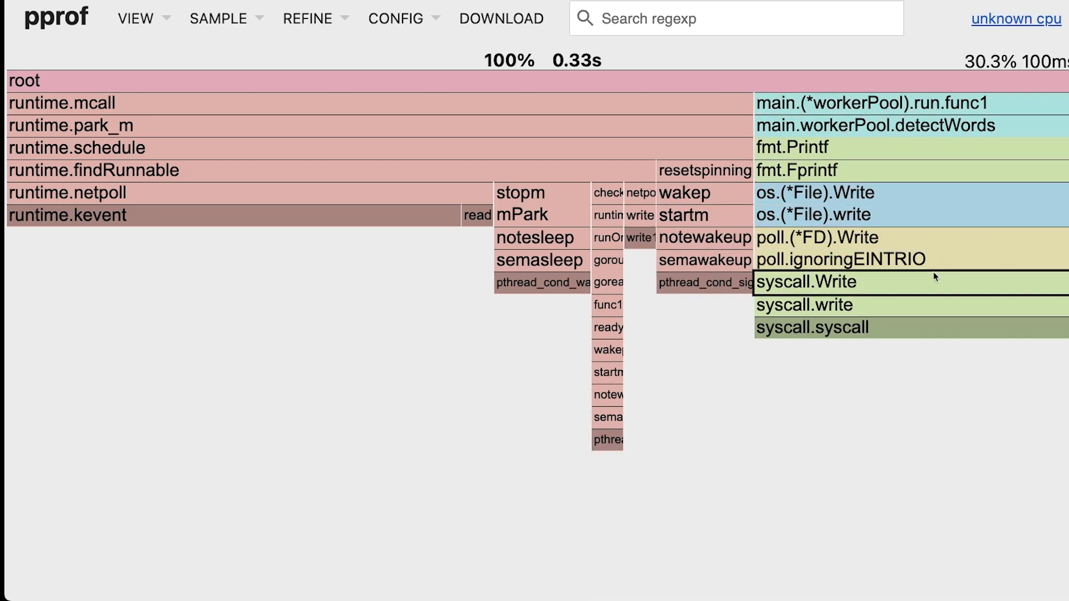
Switch to the Peek view and browse down to detectWords and fmt.Printf, then back to the header
click(135, 17)
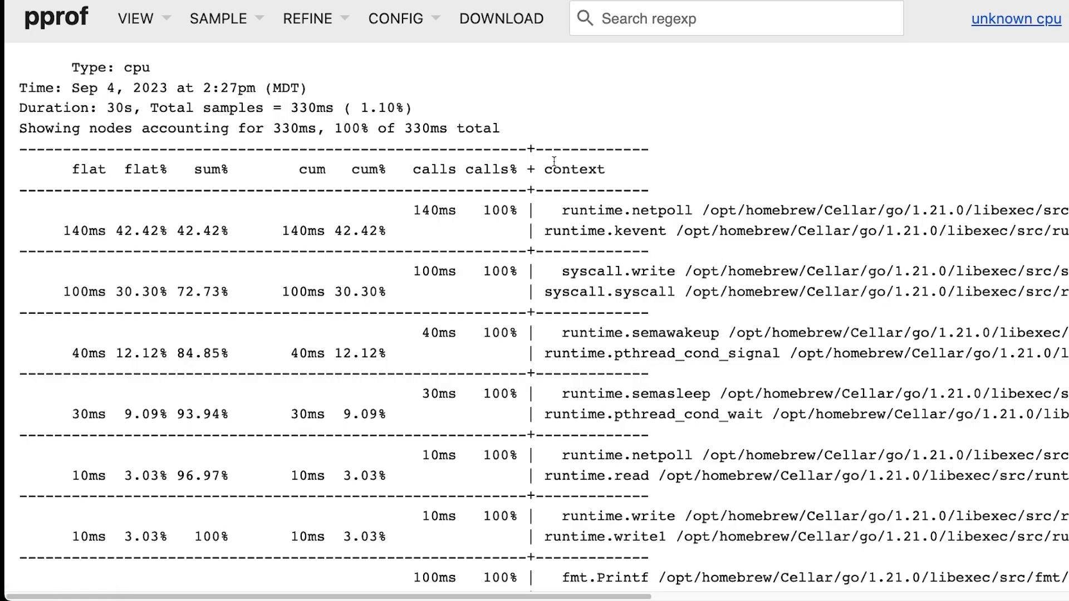
mouse_move(687, 199)
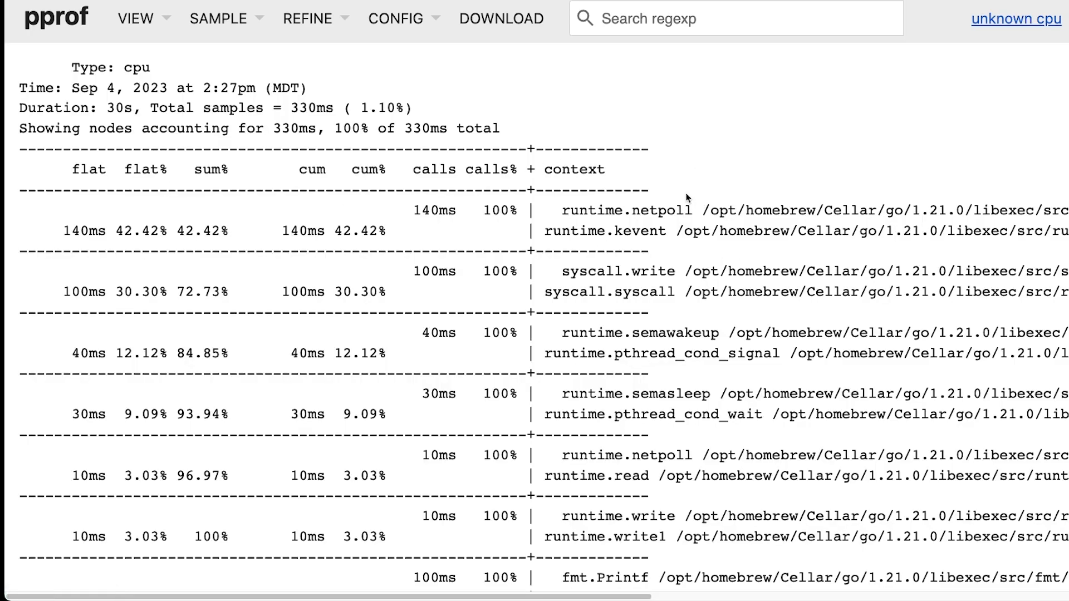
scroll(down, 3)
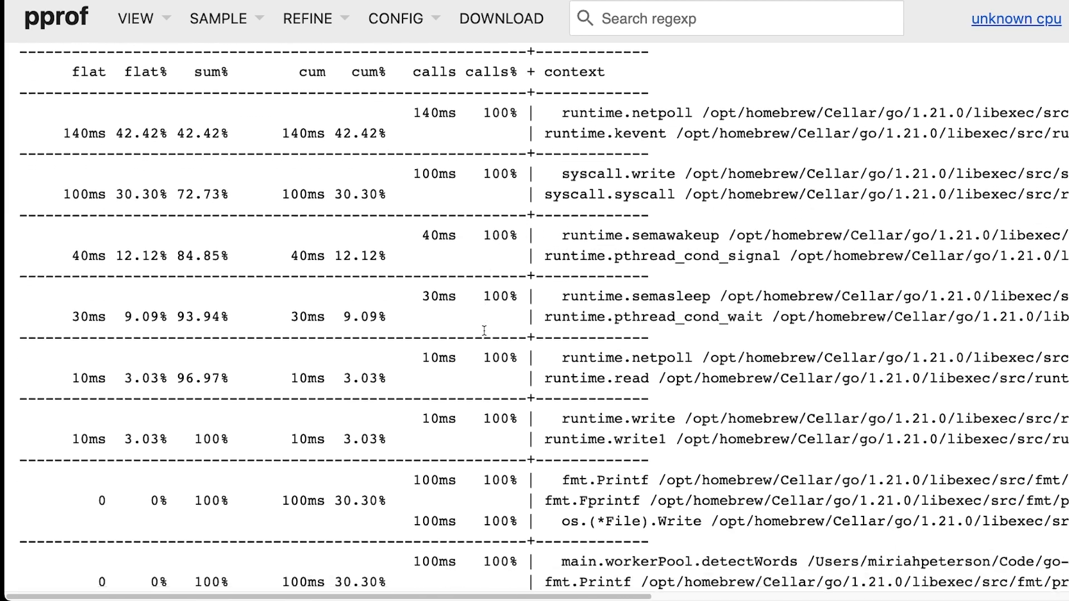
scroll(up, 3)
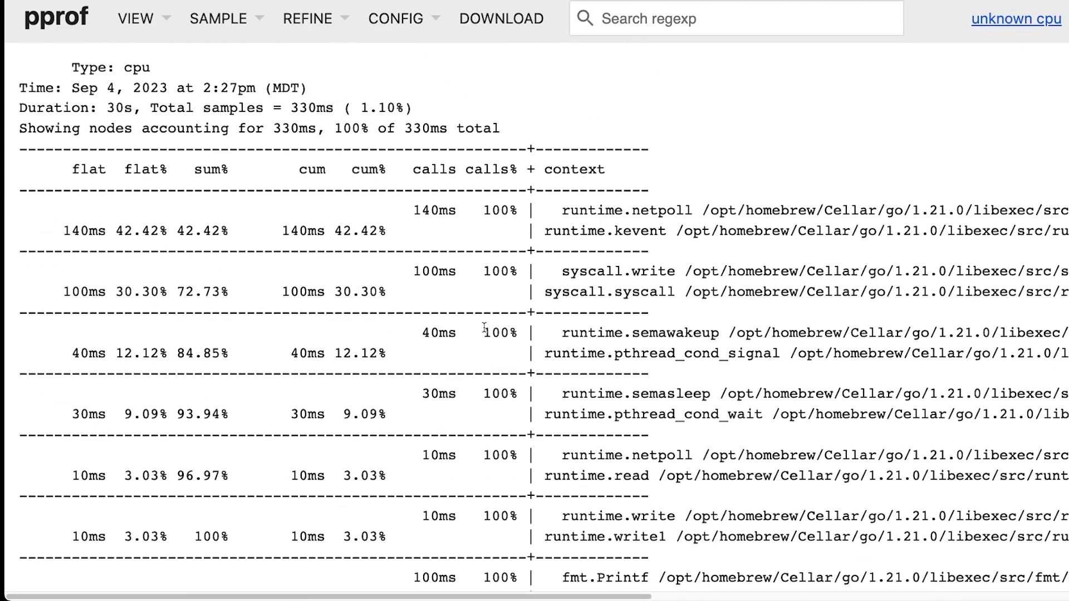
scroll(down, 3)
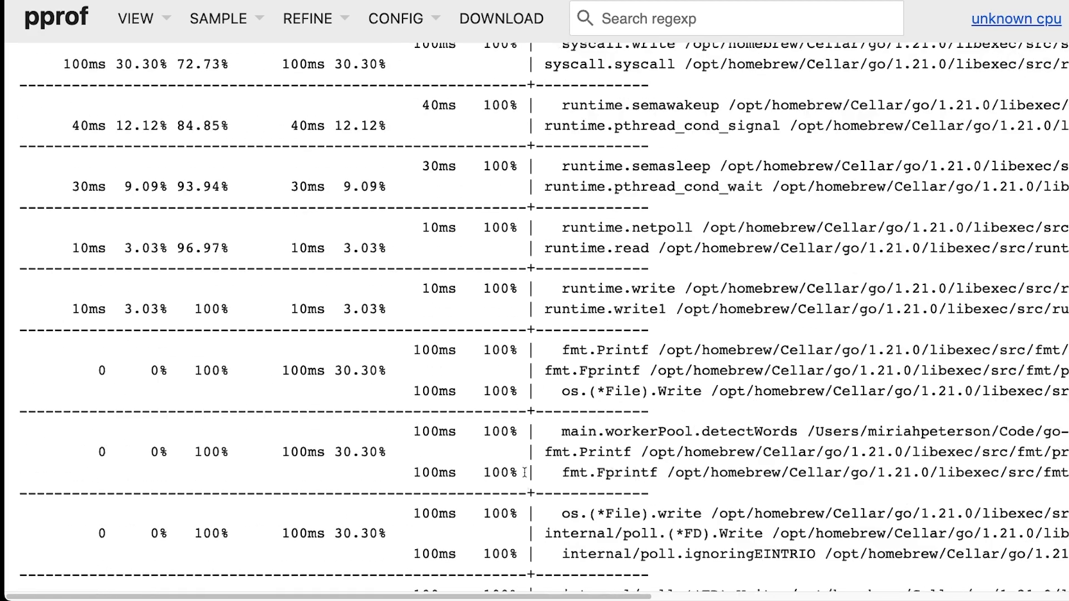
scroll(up, 3)
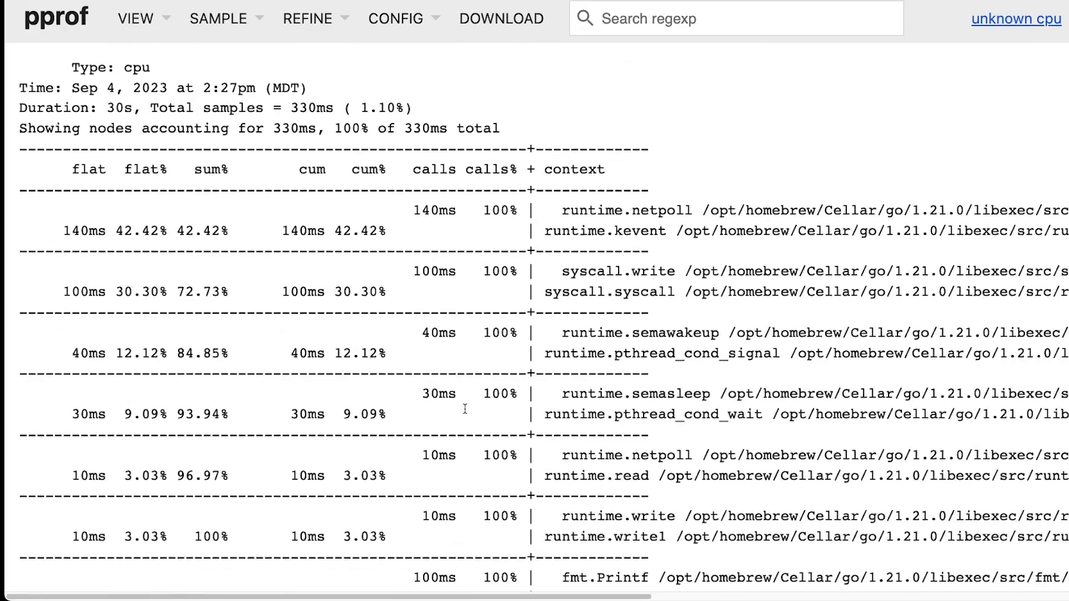
mouse_move(268, 228)
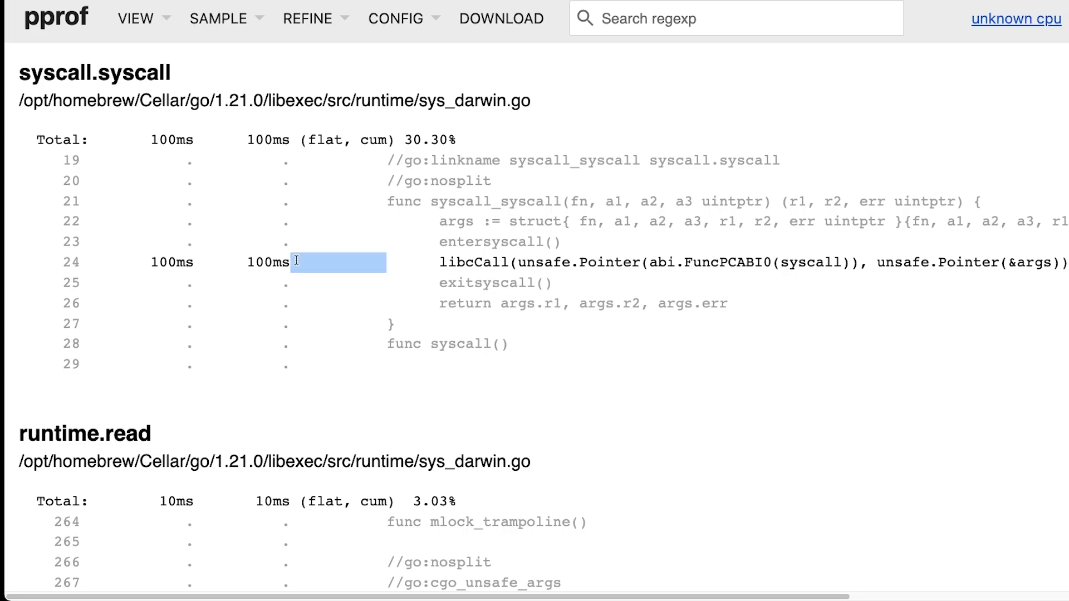
mouse_move(596, 255)
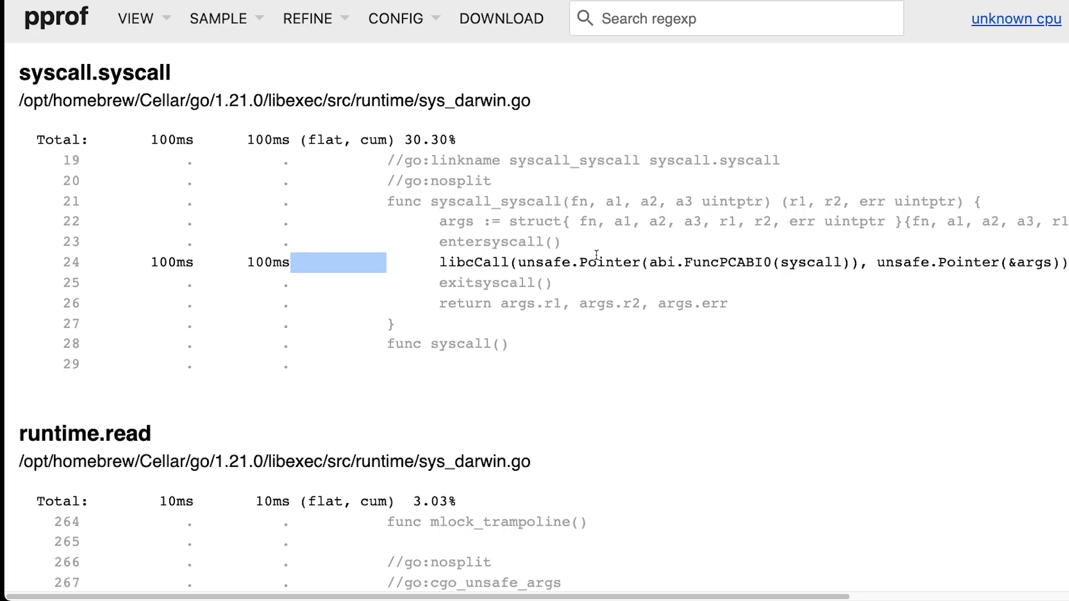
Scroll the annotated Source listing from syscall.syscall through runtime.read and write1 to runtime.kevent
scroll(down, 3)
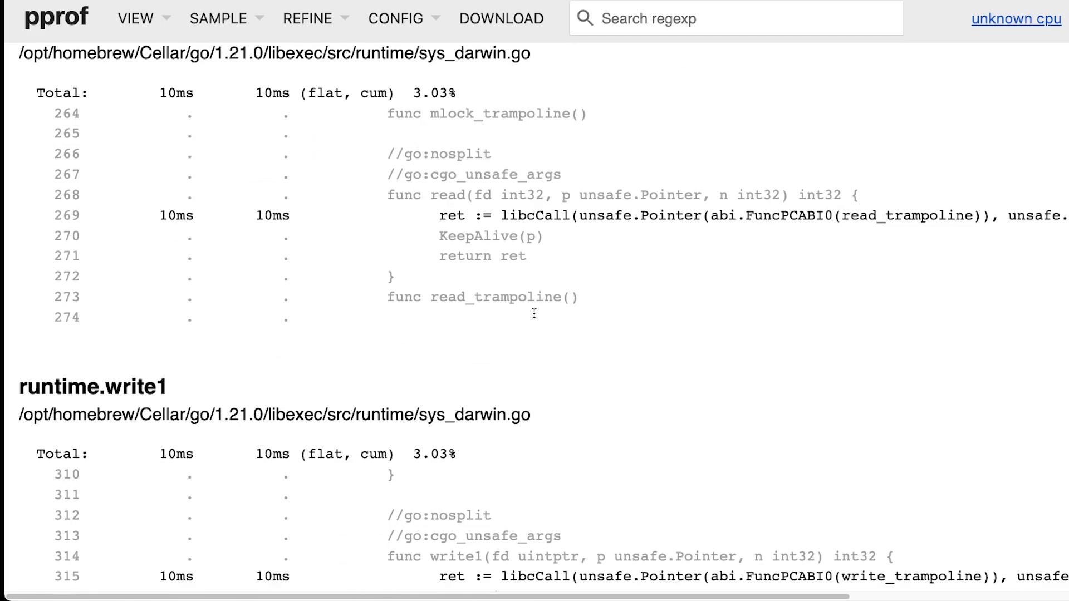
scroll(down, 3)
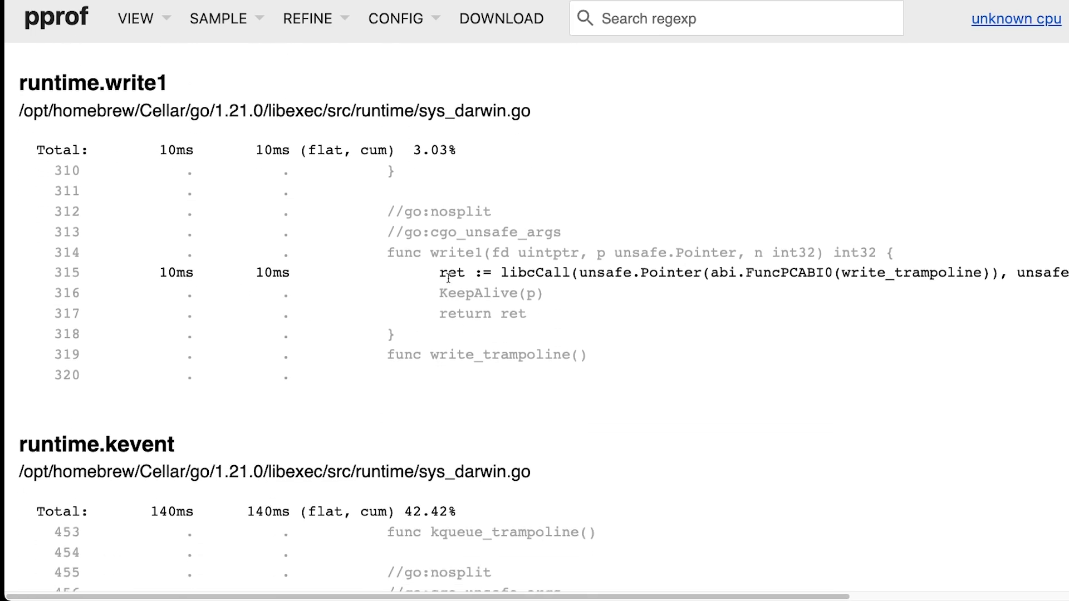
scroll(down, 3)
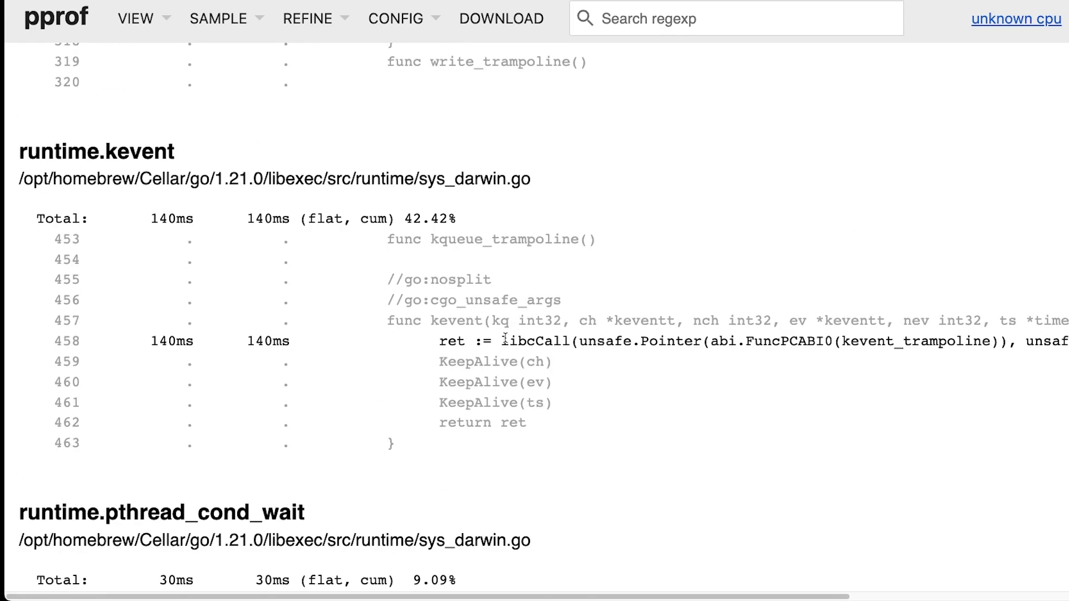